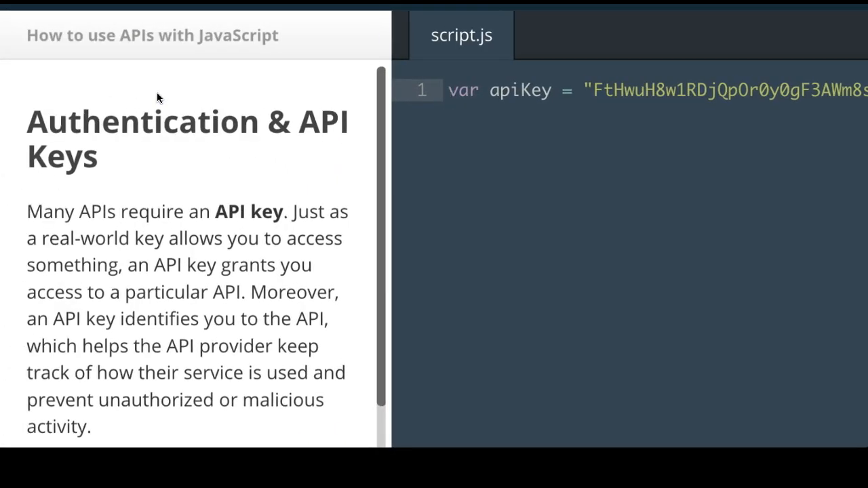
- Scroll the lesson panel from the title past the API key explanation to the OAuth paragraph
scroll(down, 3)
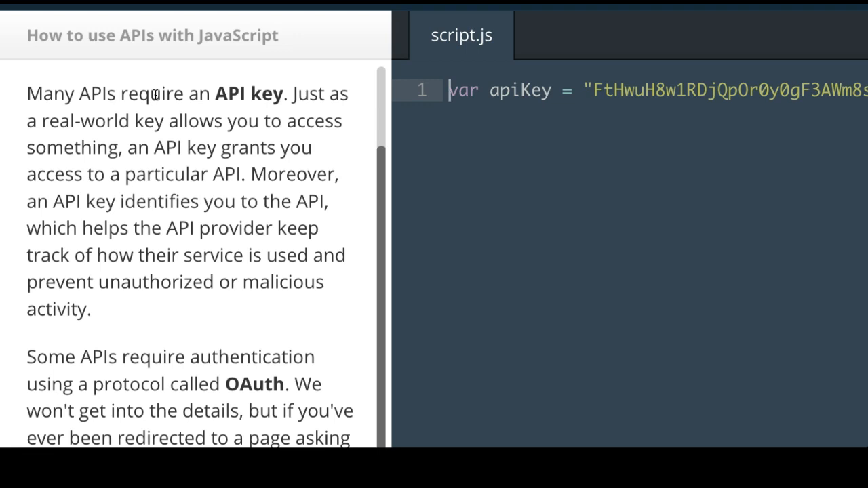
scroll(down, 3)
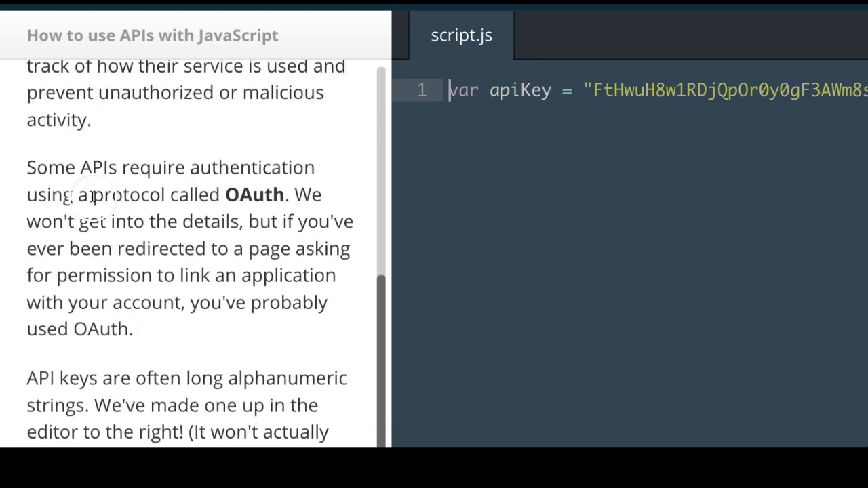
- Scroll to and read the paragraph describing API keys as long alphanumeric strings
scroll(down, 3)
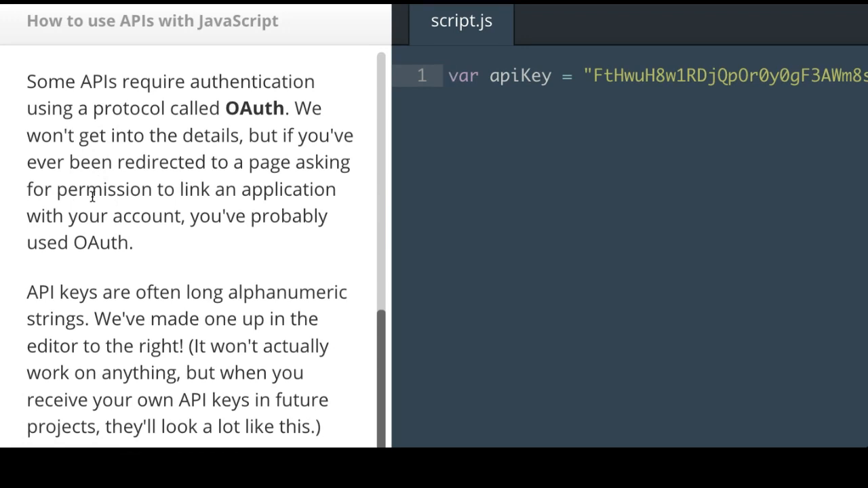
mouse_move(88, 125)
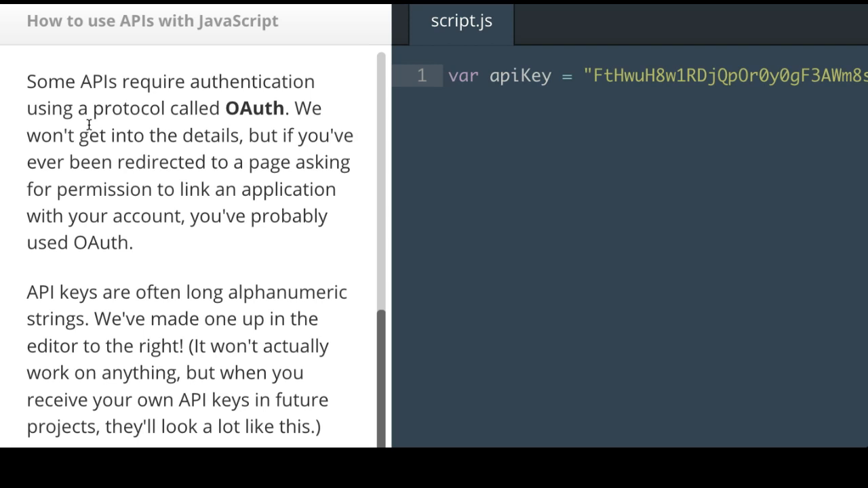
click(450, 75)
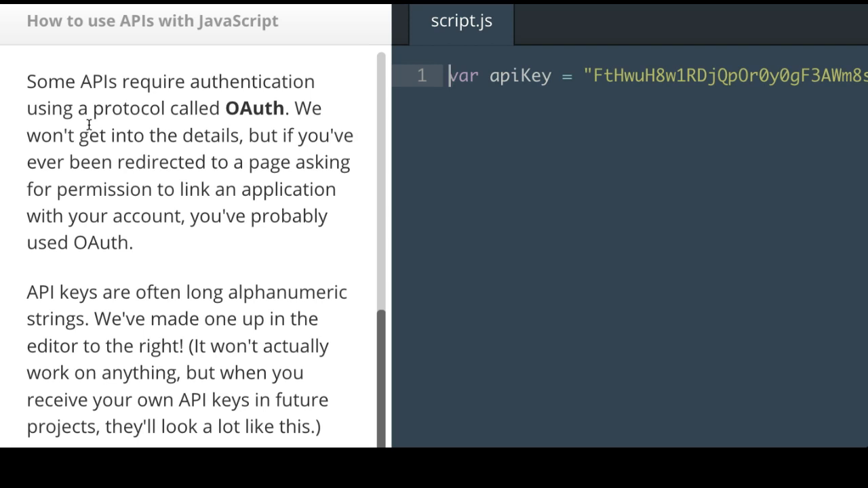
- Scroll to the lesson's Instructions box with the Save & Submit Code prompt
scroll(down, 3)
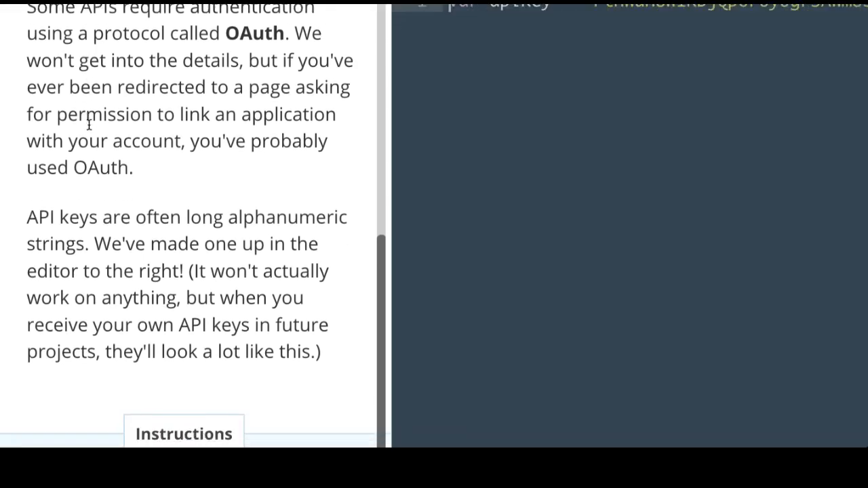
scroll(up, 3)
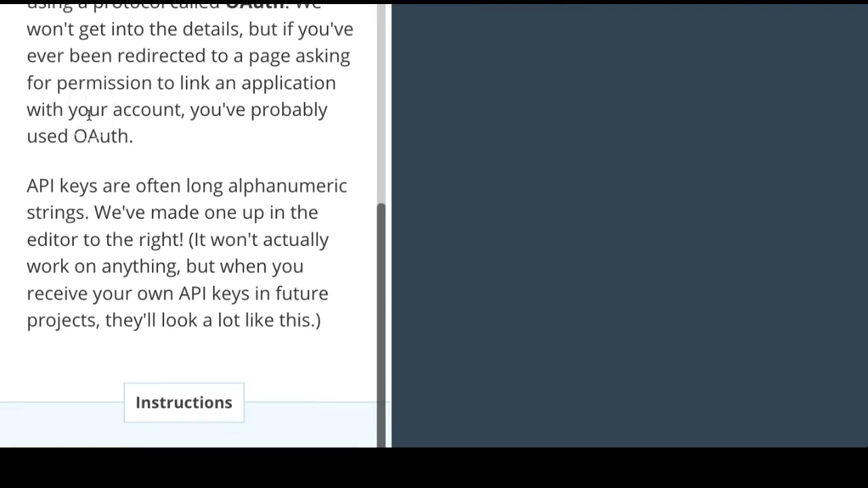
scroll(down, 3)
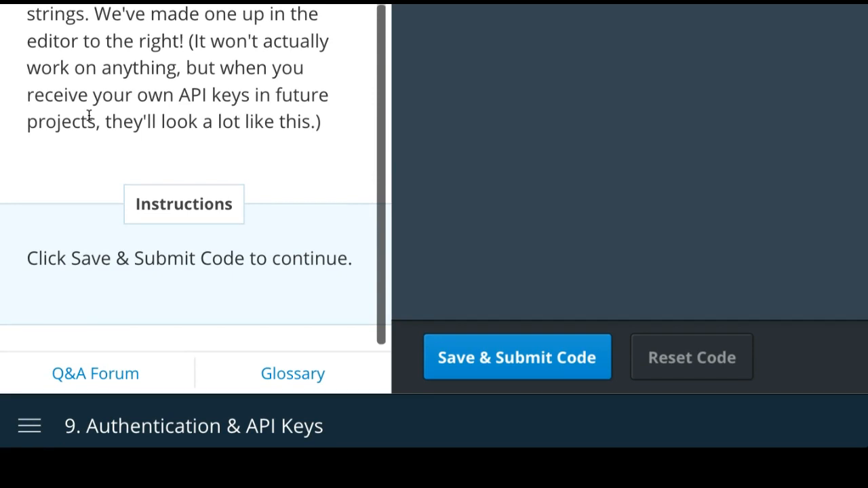
click(517, 358)
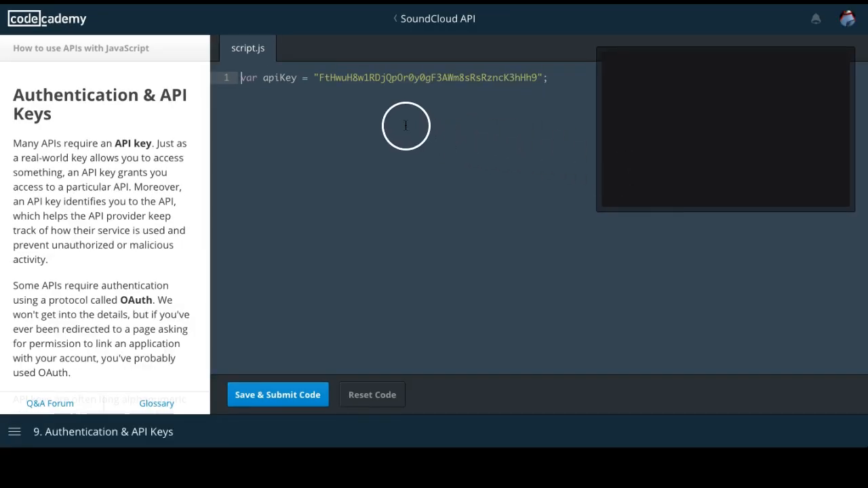
mouse_move(358, 81)
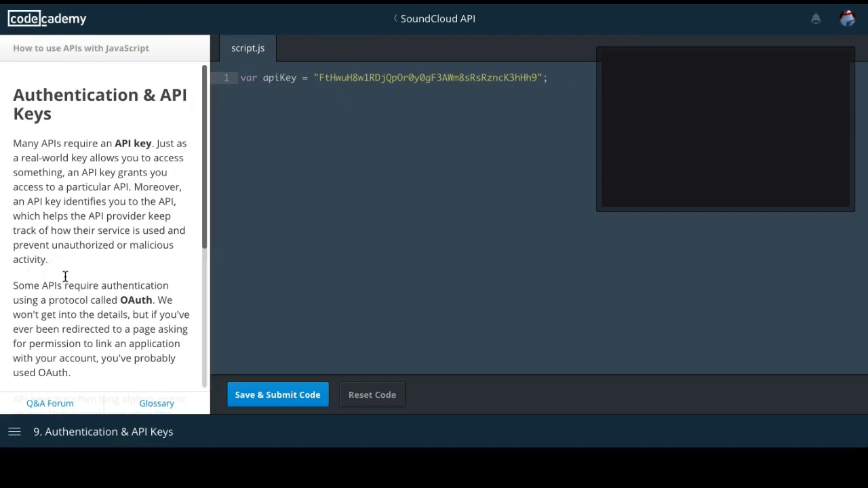
mouse_move(190, 237)
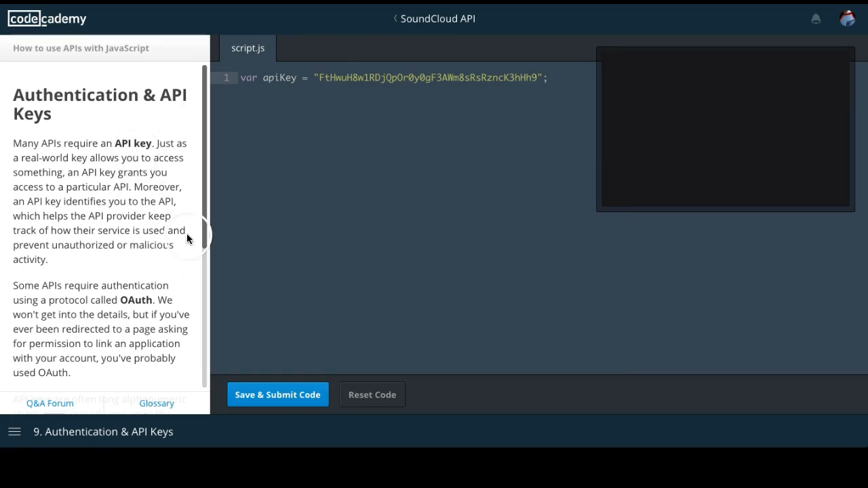